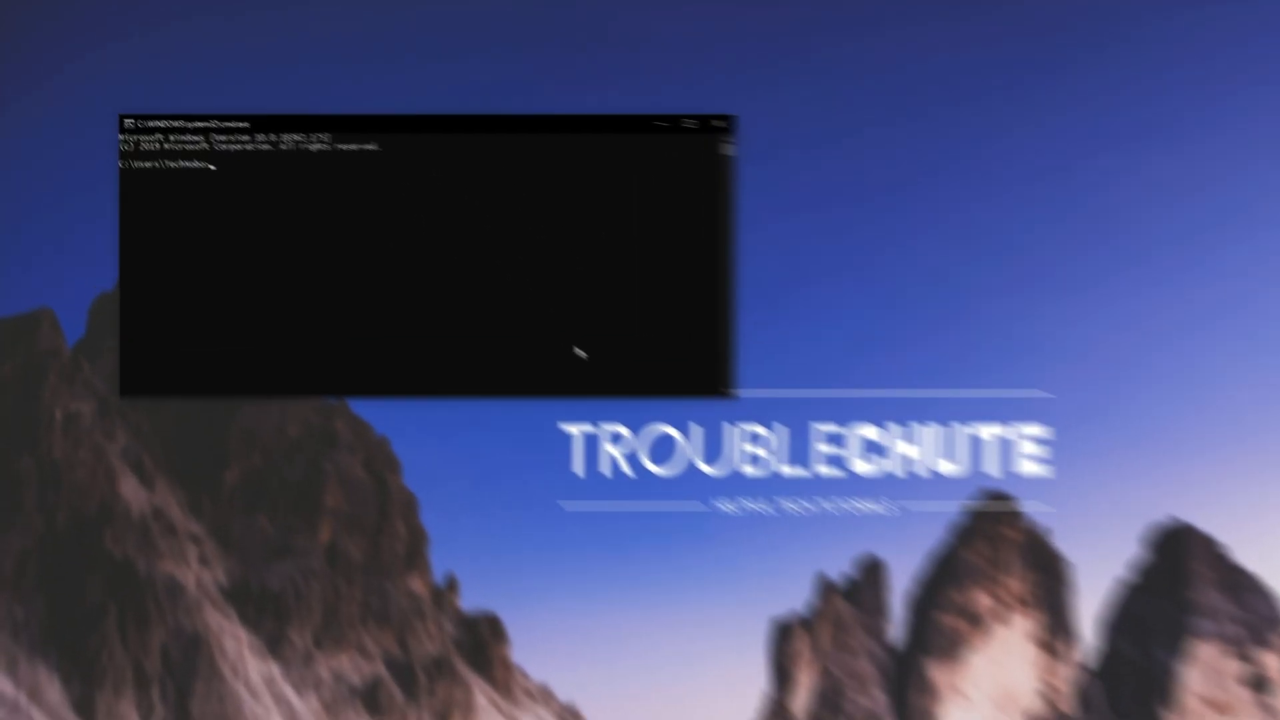
# Step: Run powercfg -lastwake in Command Prompt, reporting a wake history count of 0
pyautogui.write('powercf')
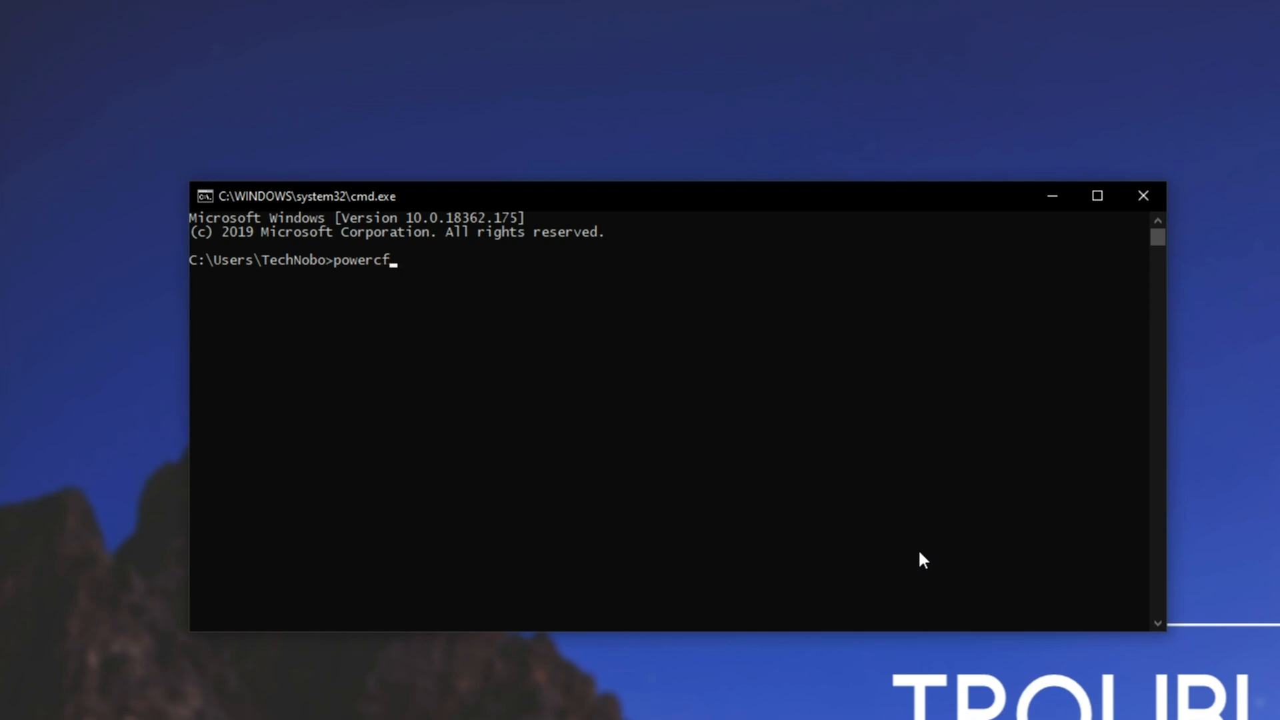
pyautogui.write('g')
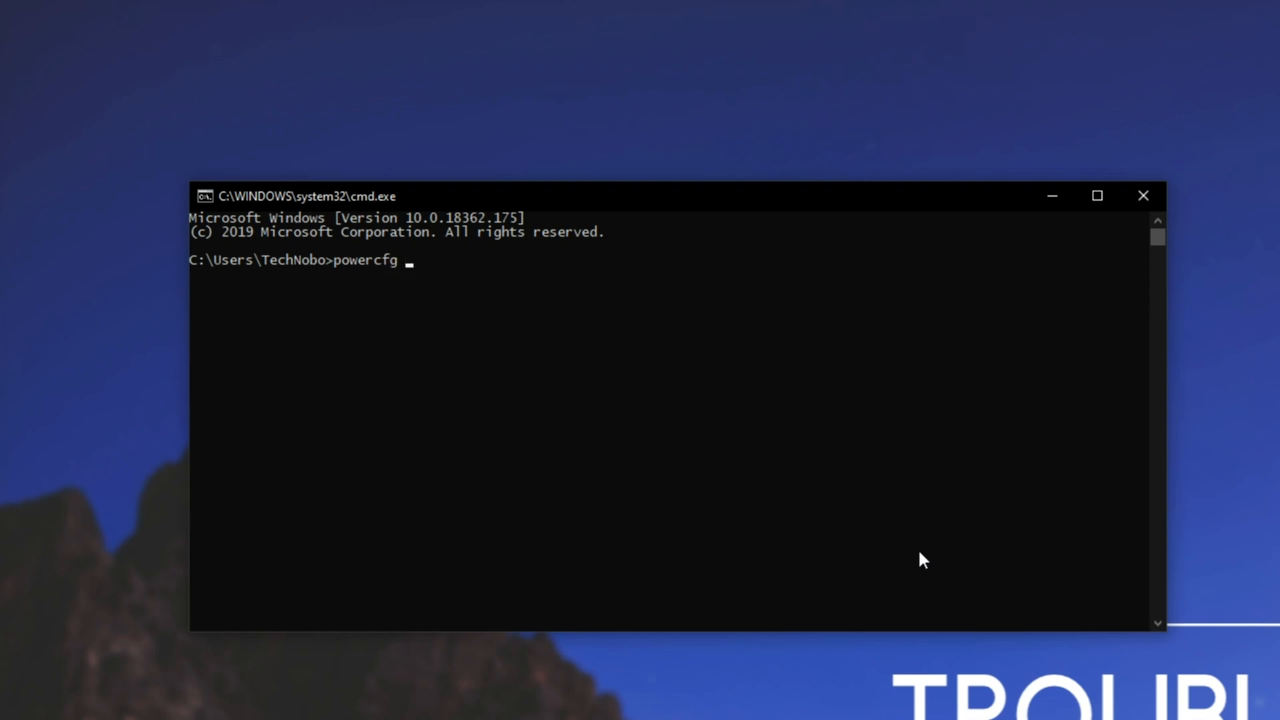
pyautogui.write('-lastwake')
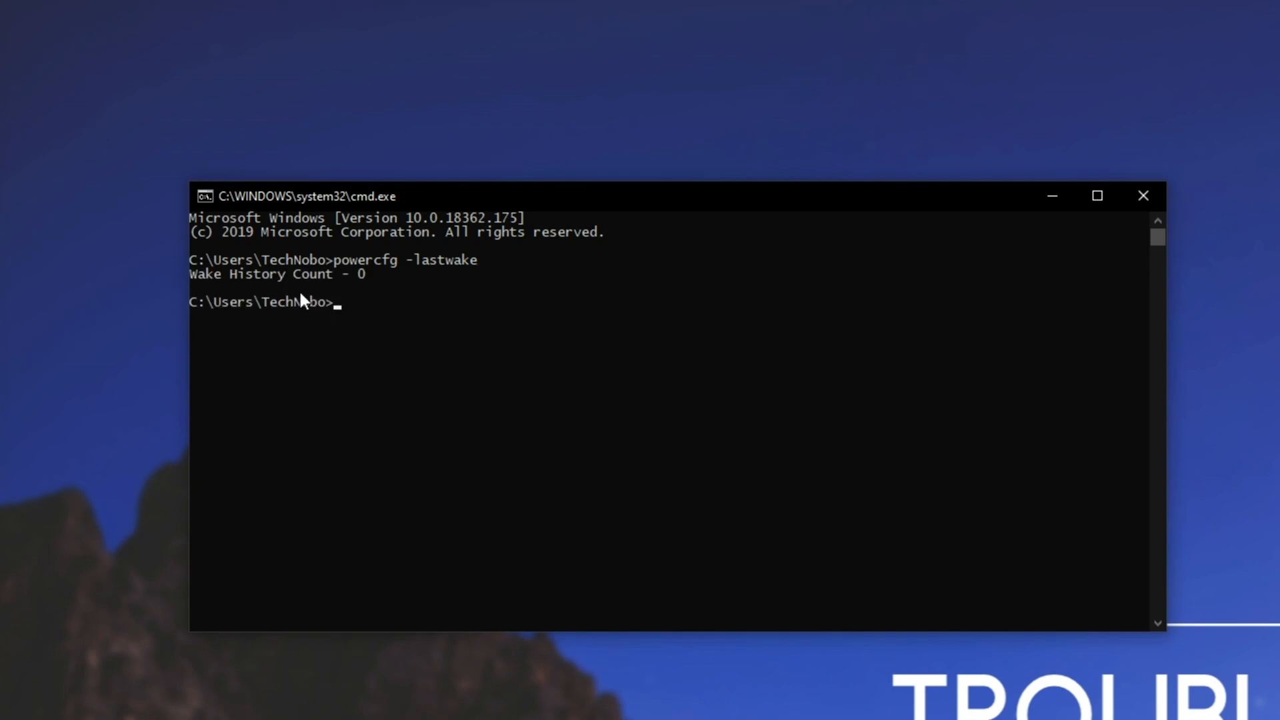
pyautogui.moveTo(303, 306)
pyautogui.write('control')
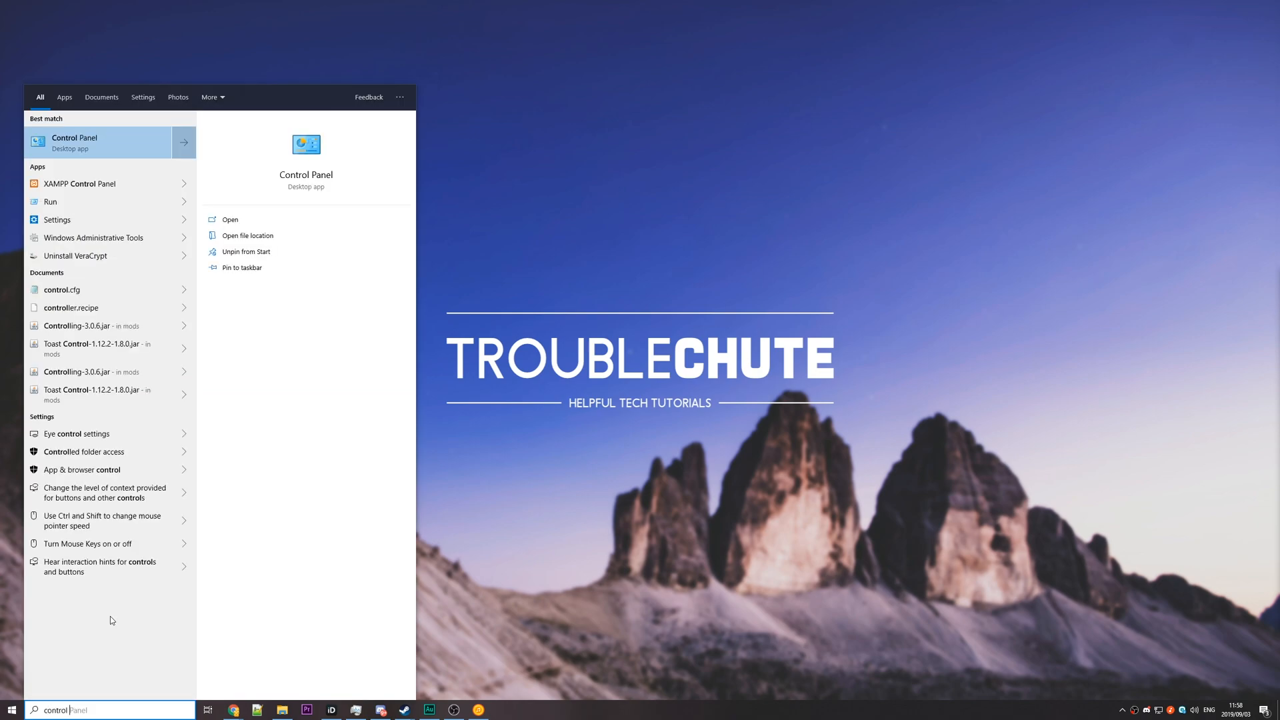
# Step: Reach Security and Maintenance via System and Security and expand the Maintenance section
pyautogui.click(98, 143)
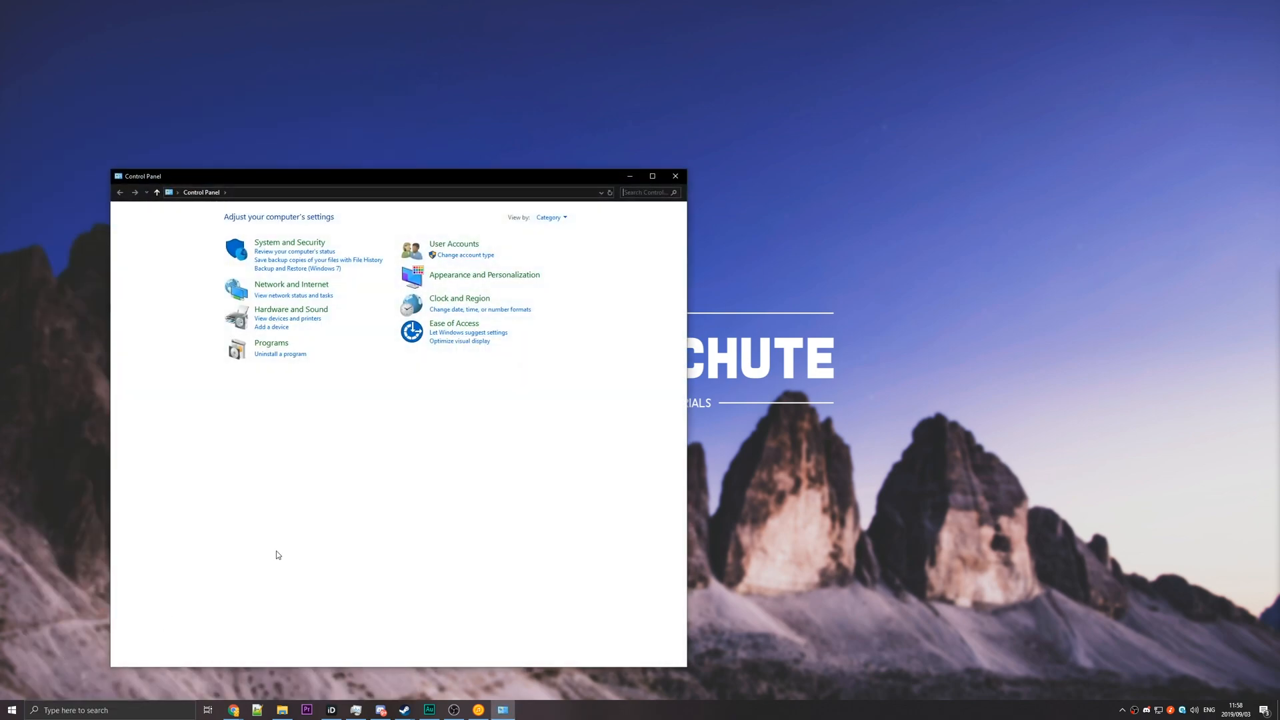
pyautogui.click(289, 241)
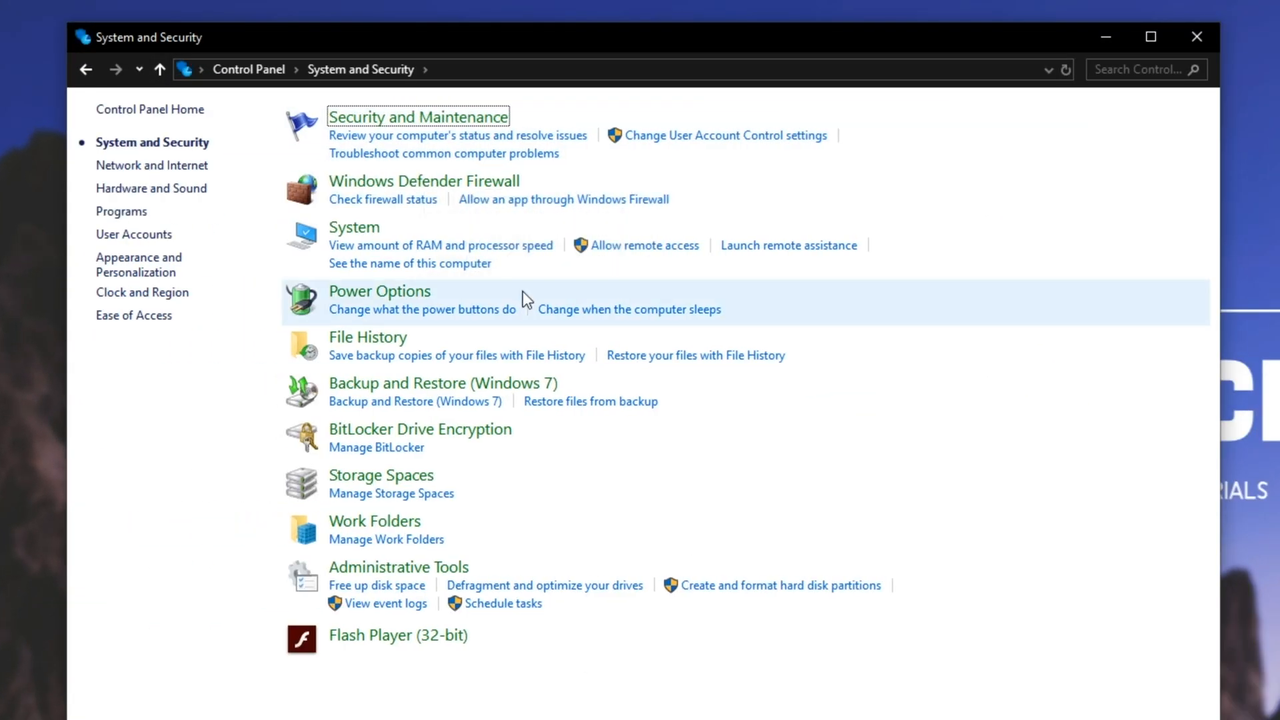
pyautogui.click(417, 117)
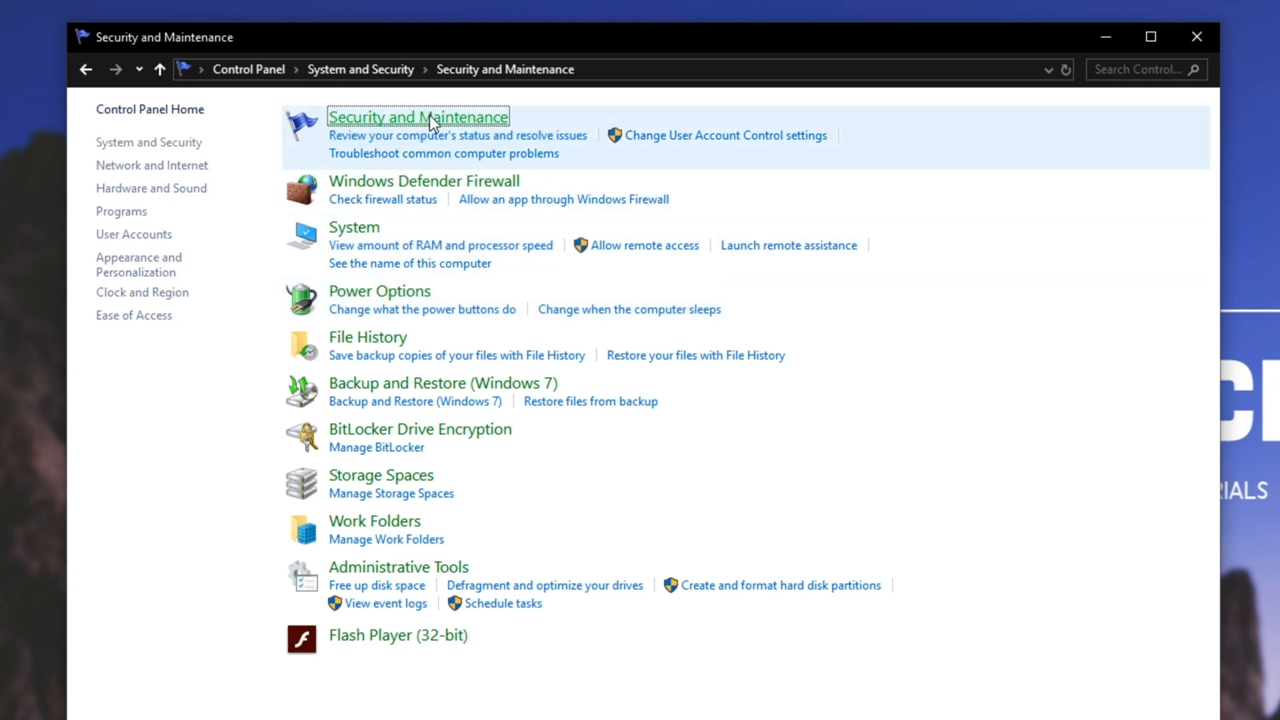
pyautogui.click(416, 118)
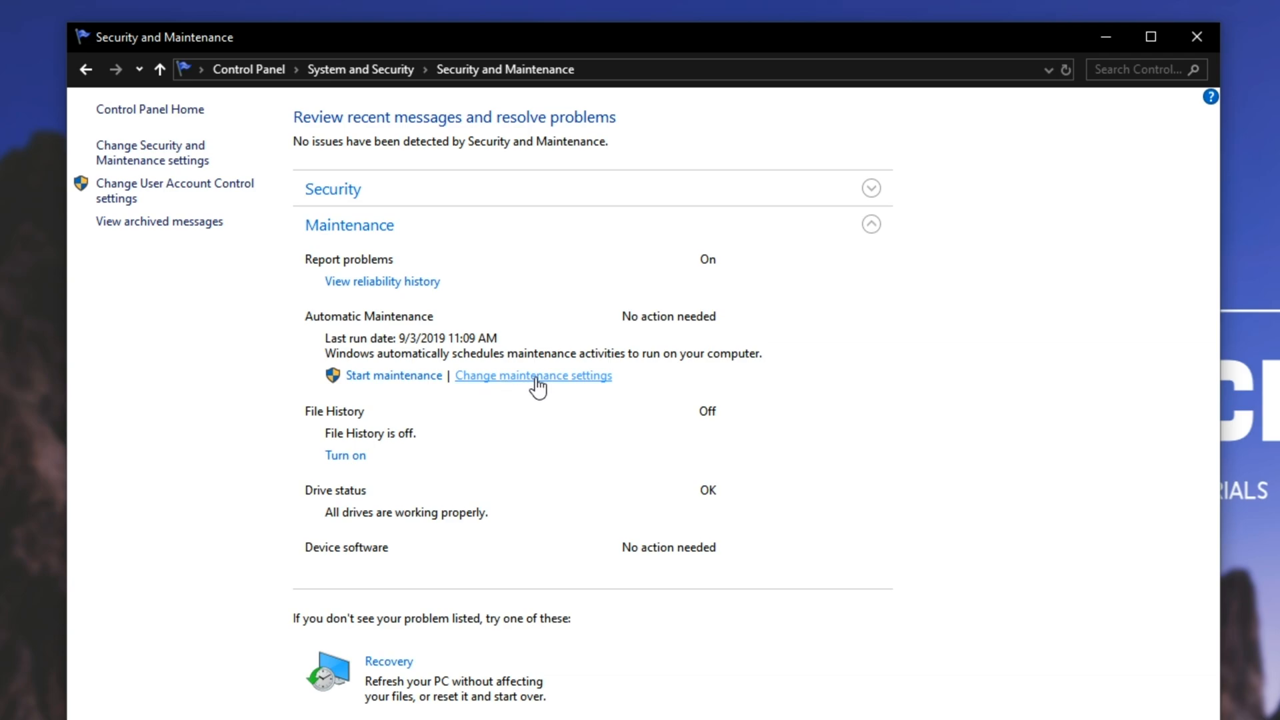
# Step: Inspect the automatic maintenance schedule (02:00 daily, no wake) and close it unchanged
pyautogui.click(533, 376)
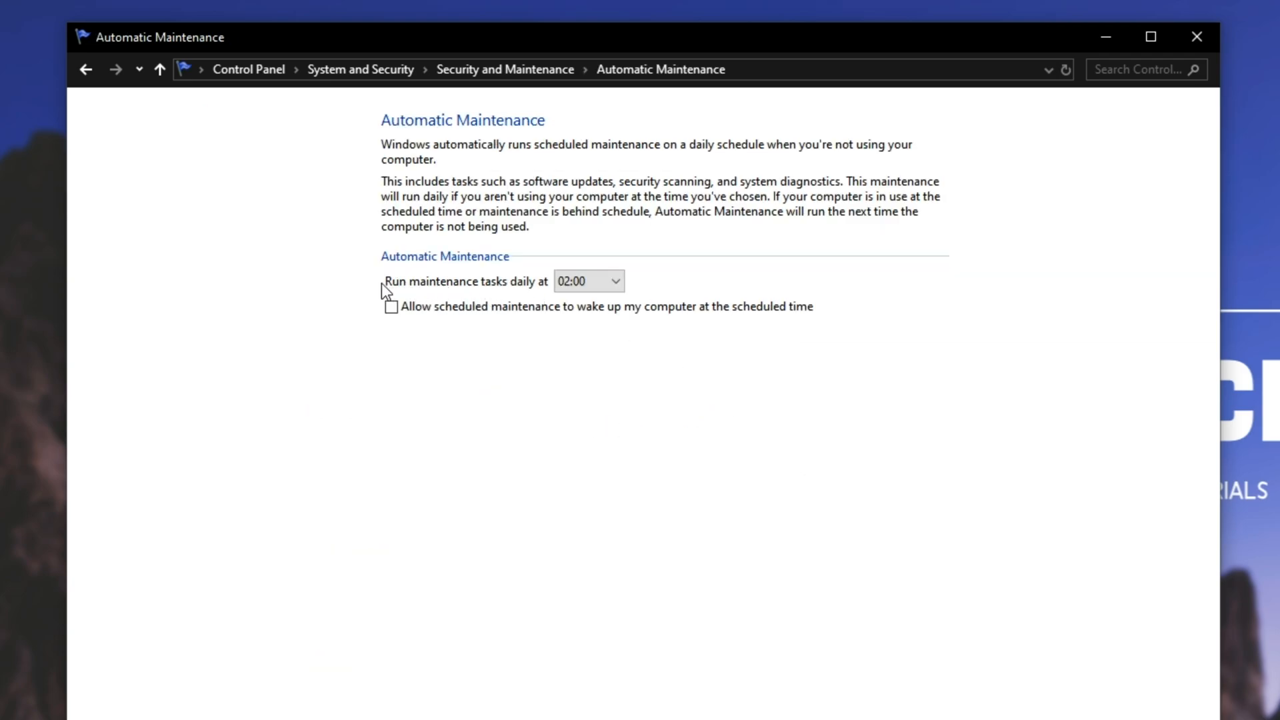
pyautogui.moveTo(529, 298)
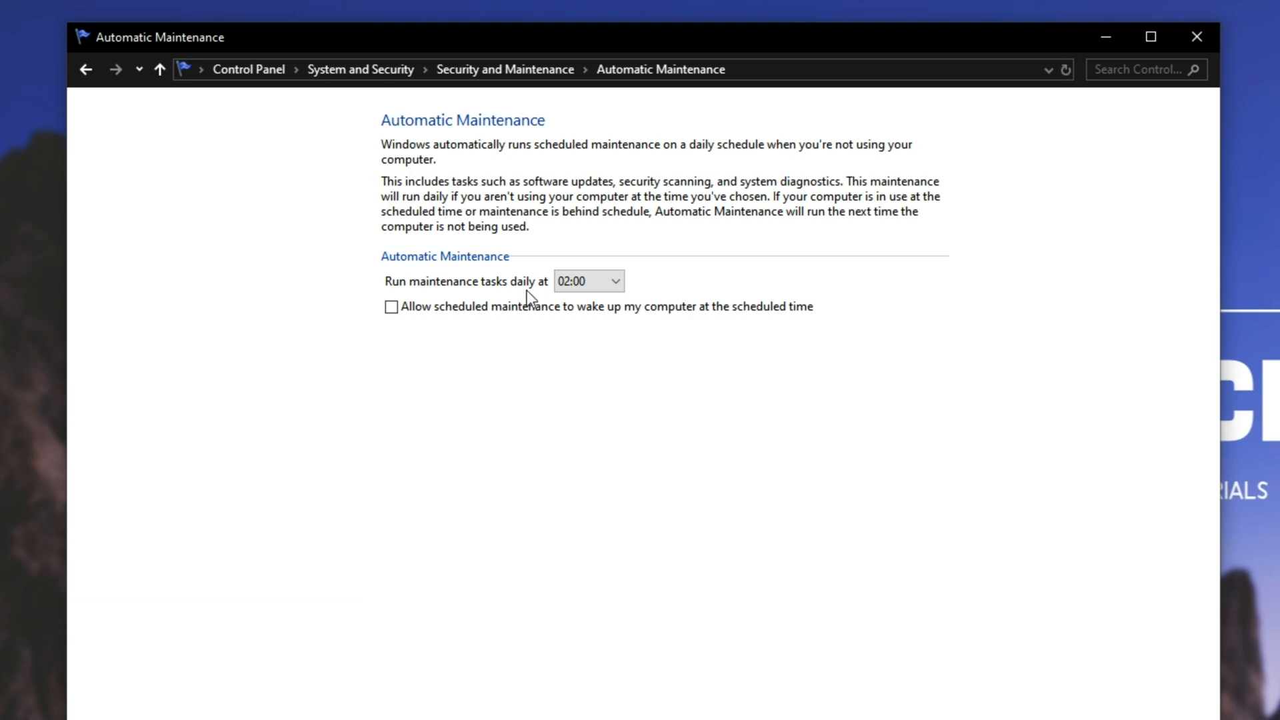
pyautogui.click(588, 281)
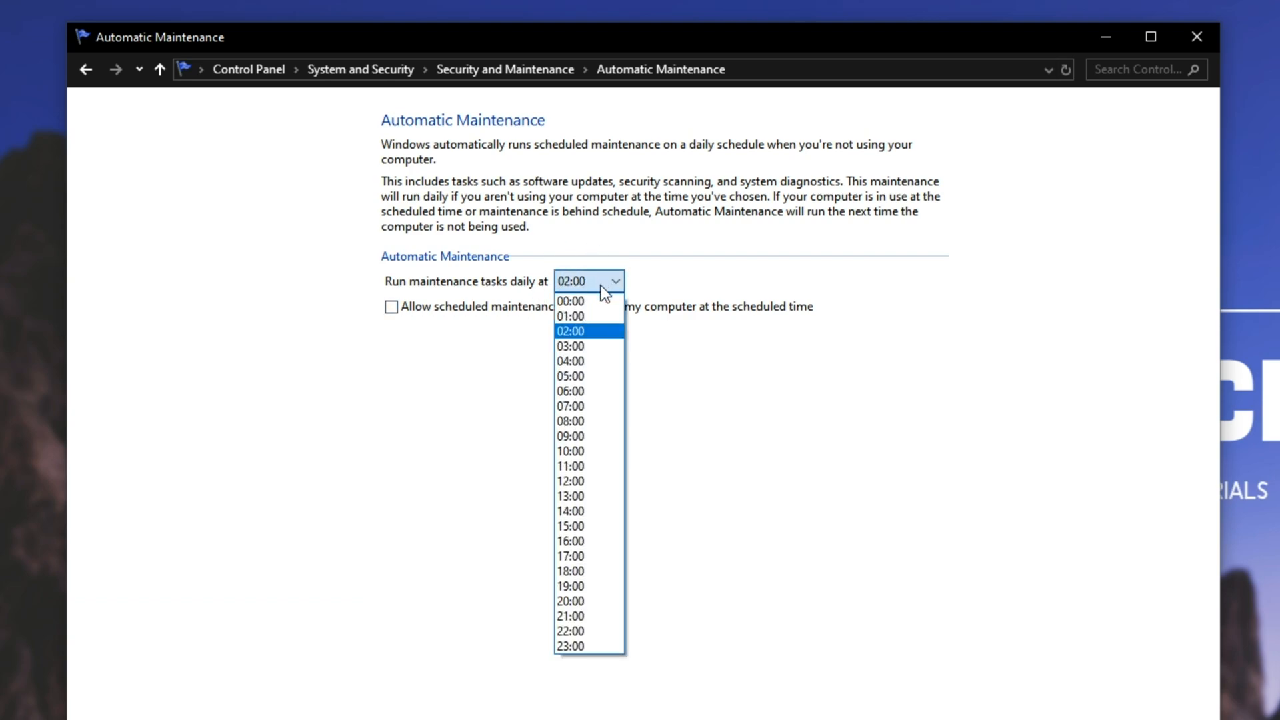
pyautogui.moveTo(569, 420)
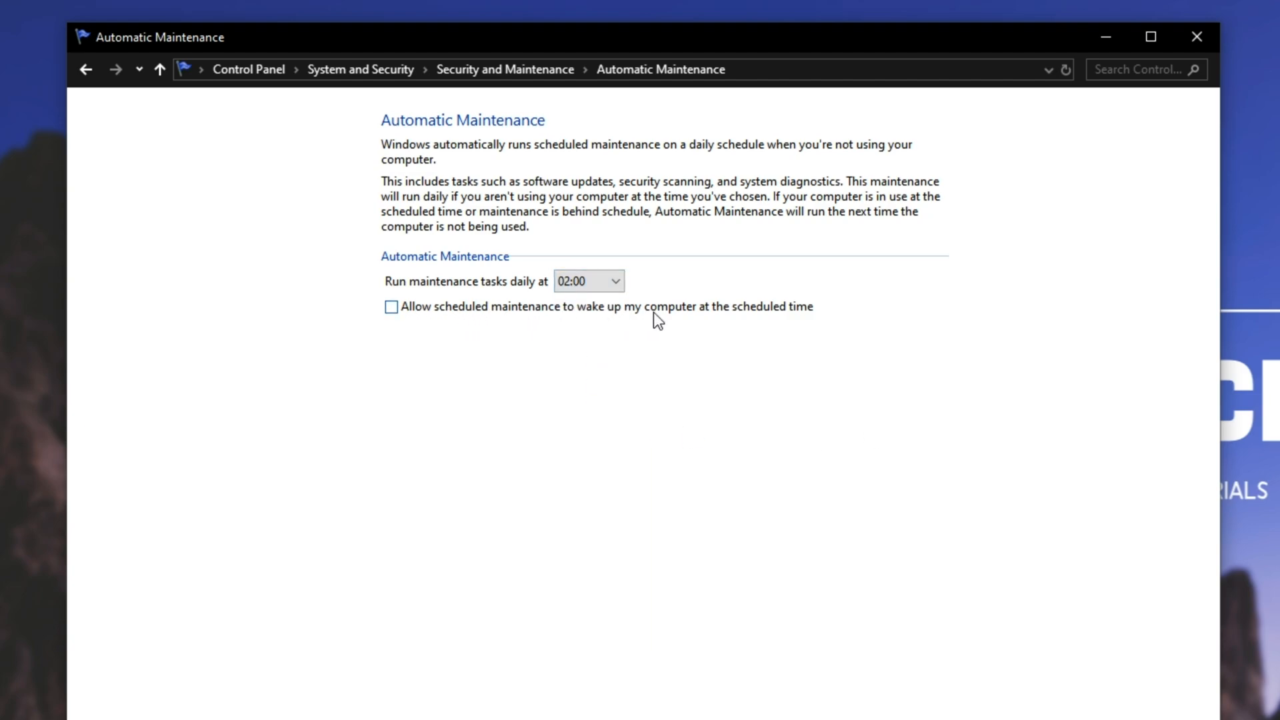
pyautogui.moveTo(945, 549)
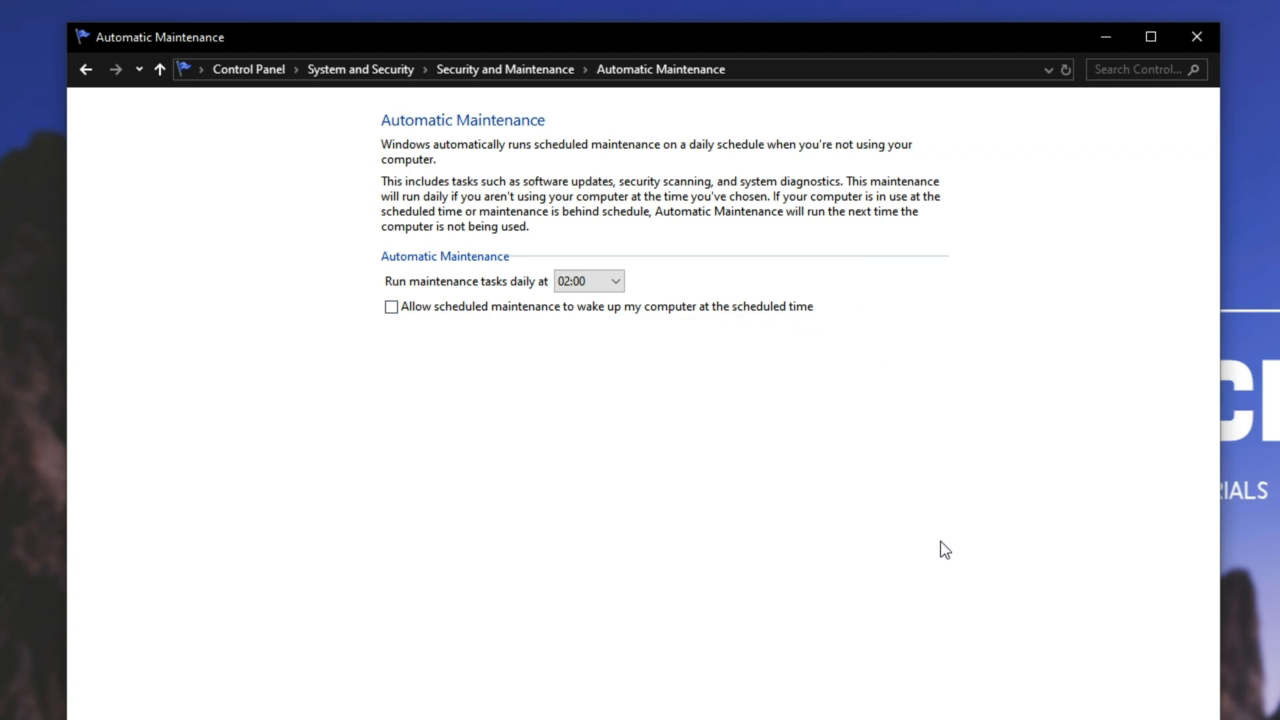
pyautogui.moveTo(1197, 37)
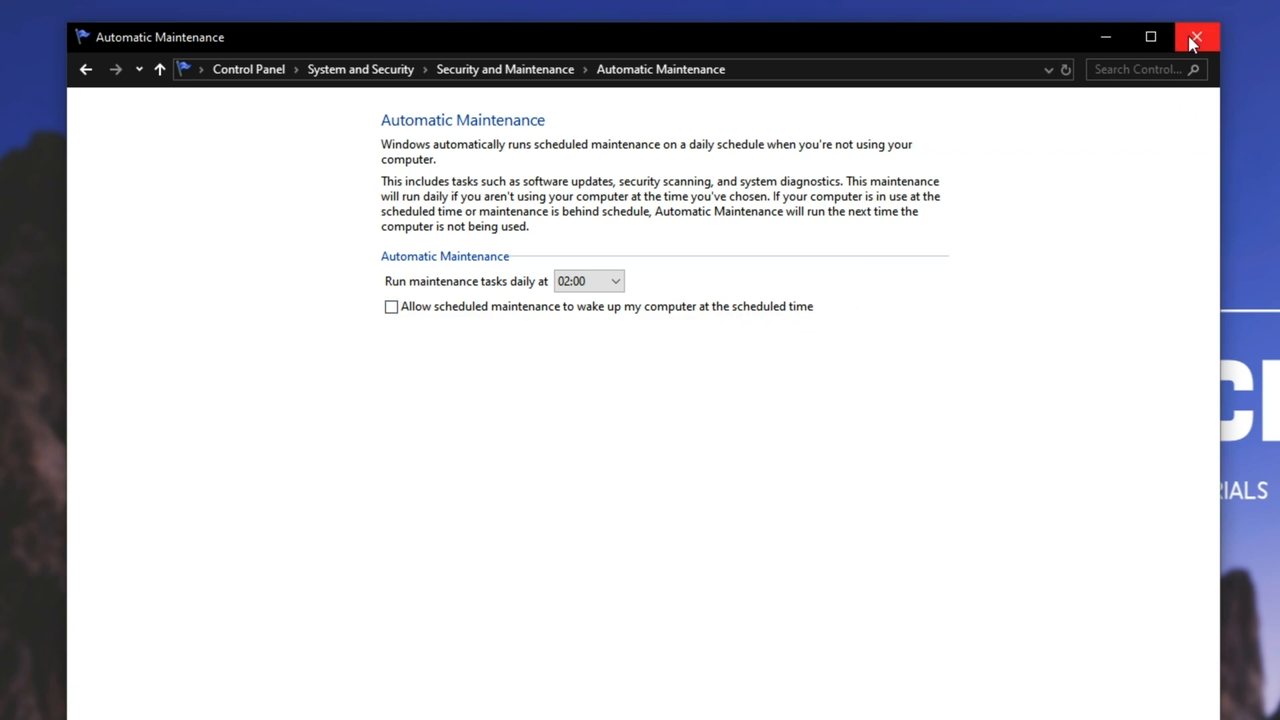
pyautogui.click(1194, 37)
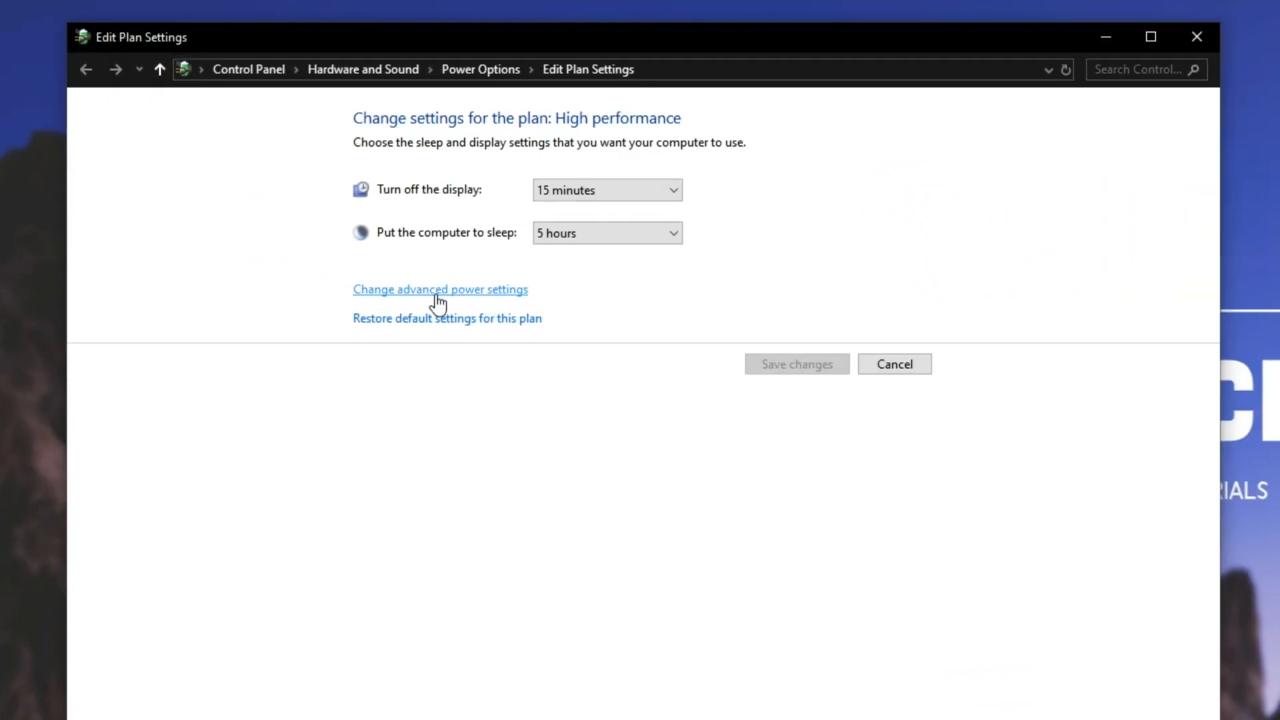
# Step: Bring up the advanced power settings for the High performance plan
pyautogui.click(438, 289)
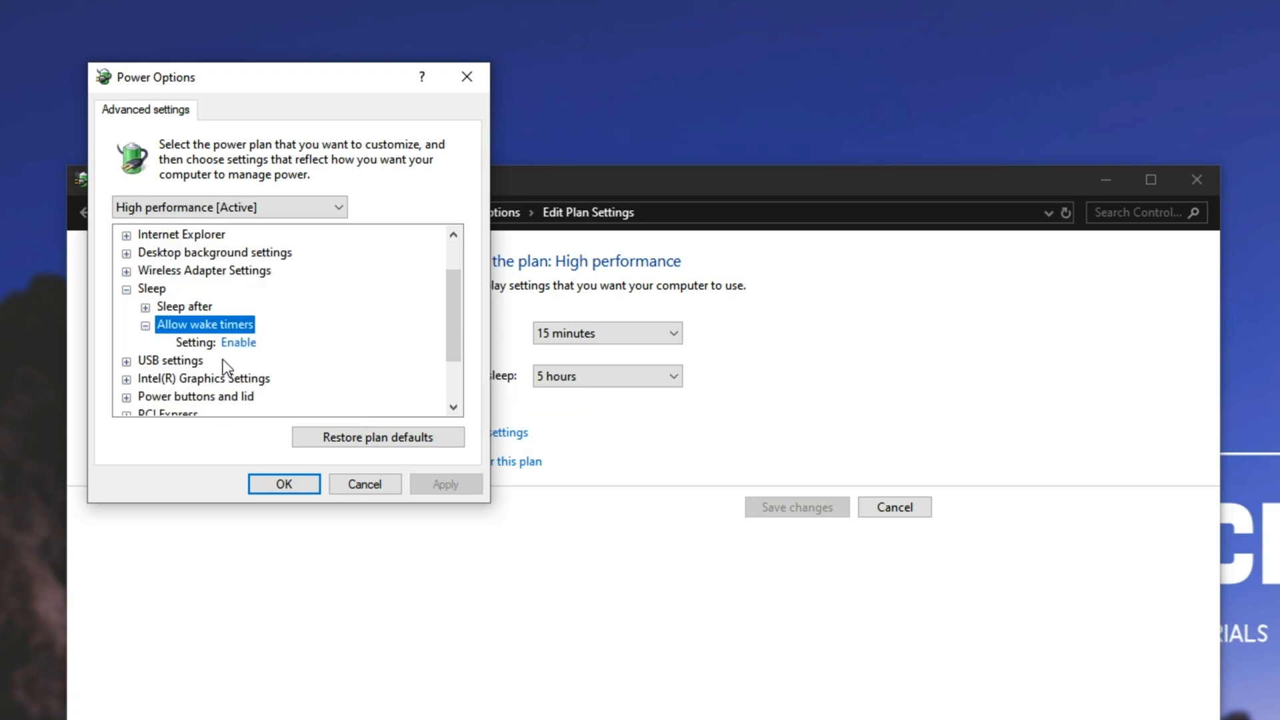
# Step: View the Allow wake timers choices, keep Enable, and close Power Options
pyautogui.click(238, 343)
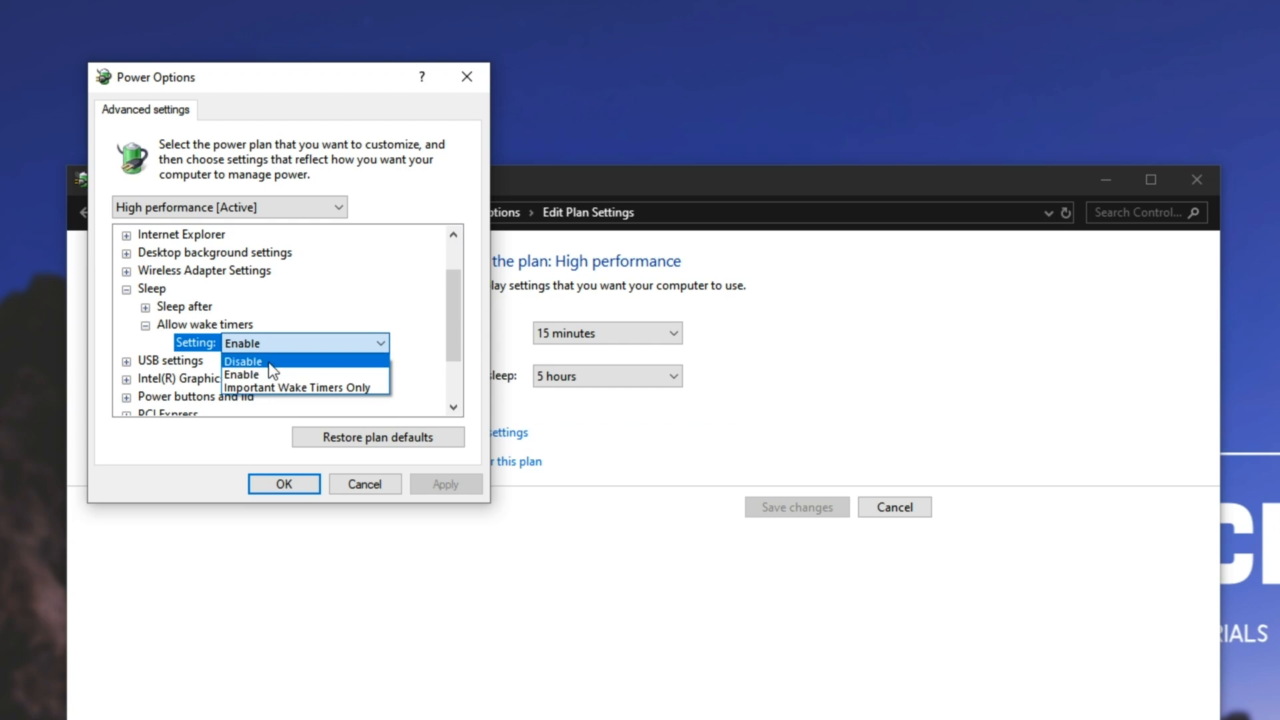
pyautogui.moveTo(307, 387)
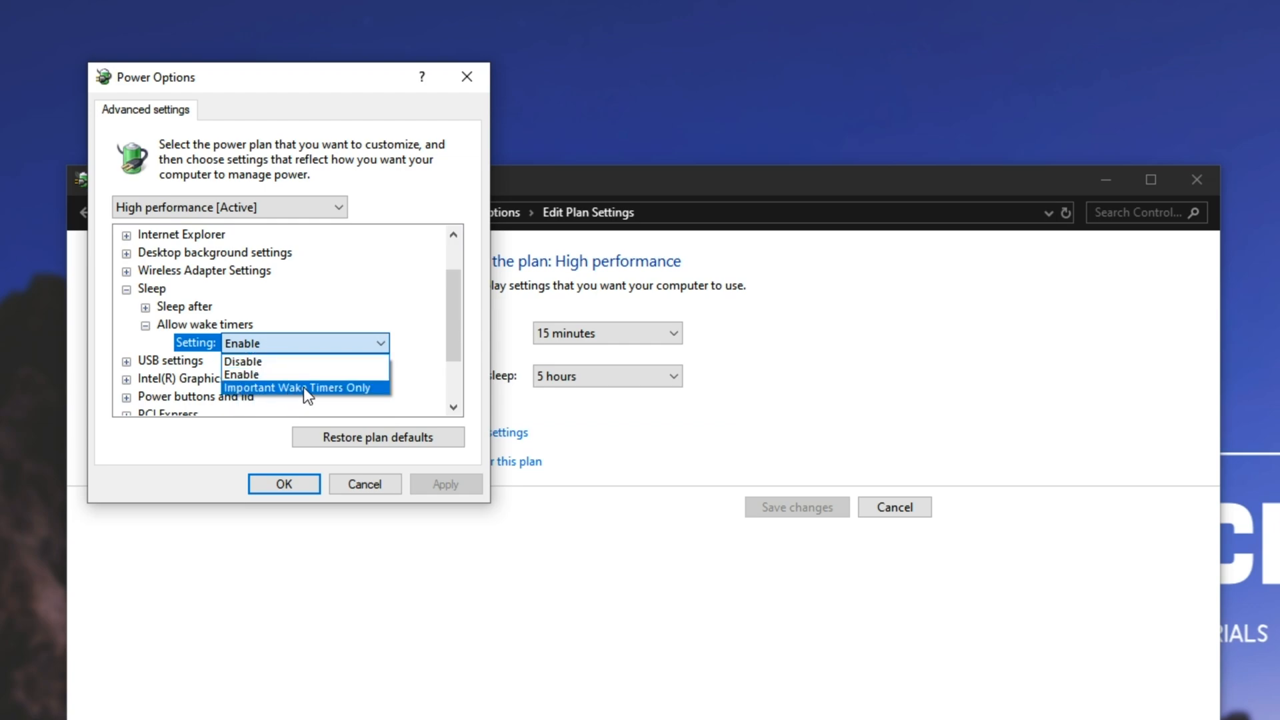
pyautogui.moveTo(273, 373)
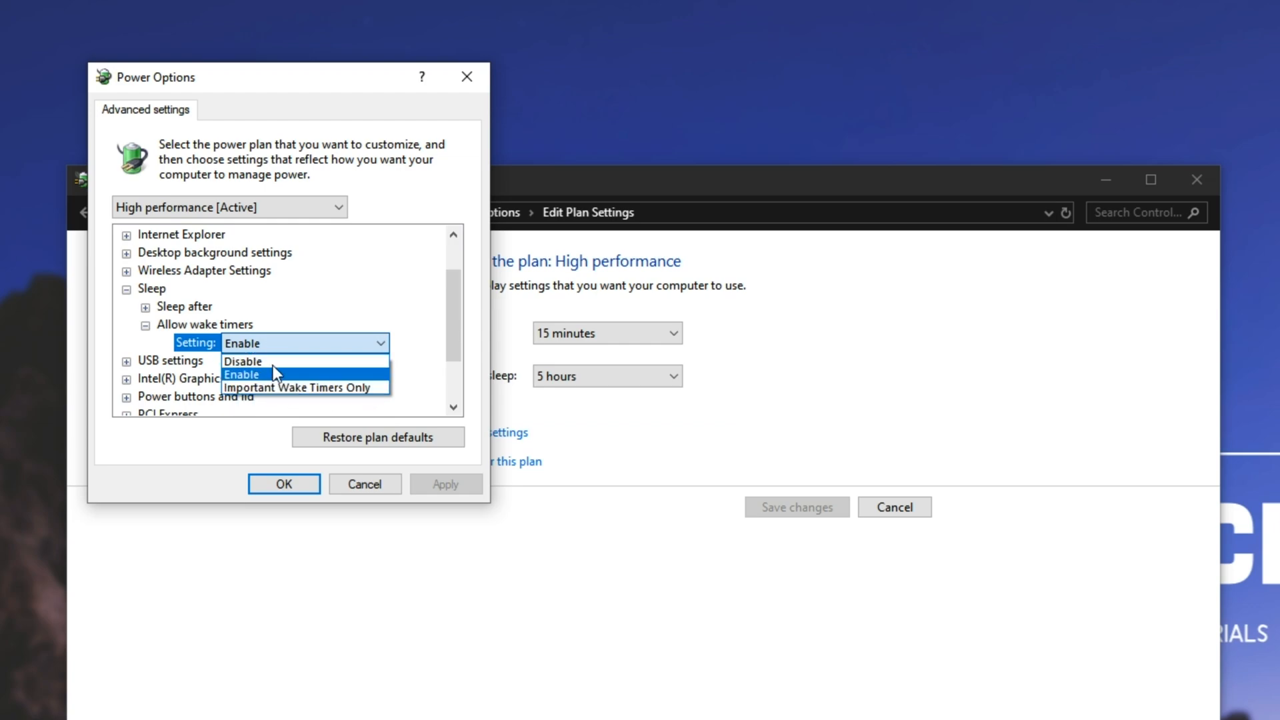
pyautogui.moveTo(350, 85)
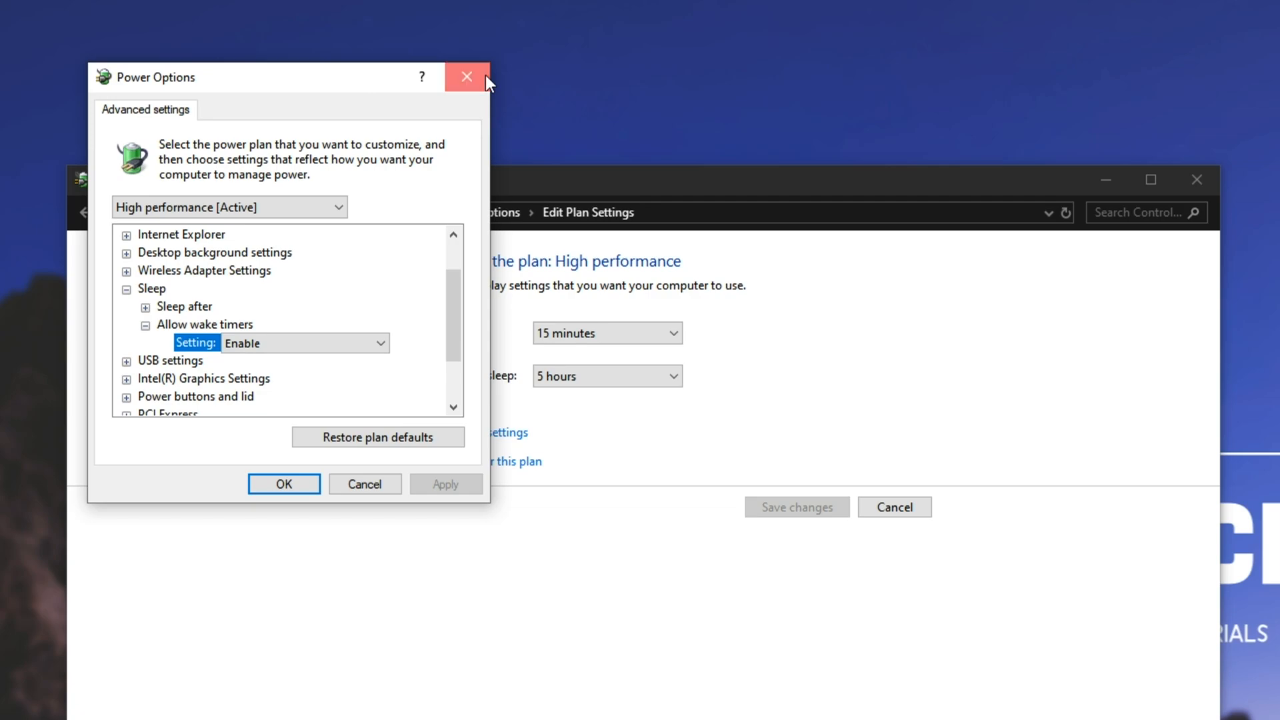
pyautogui.click(467, 77)
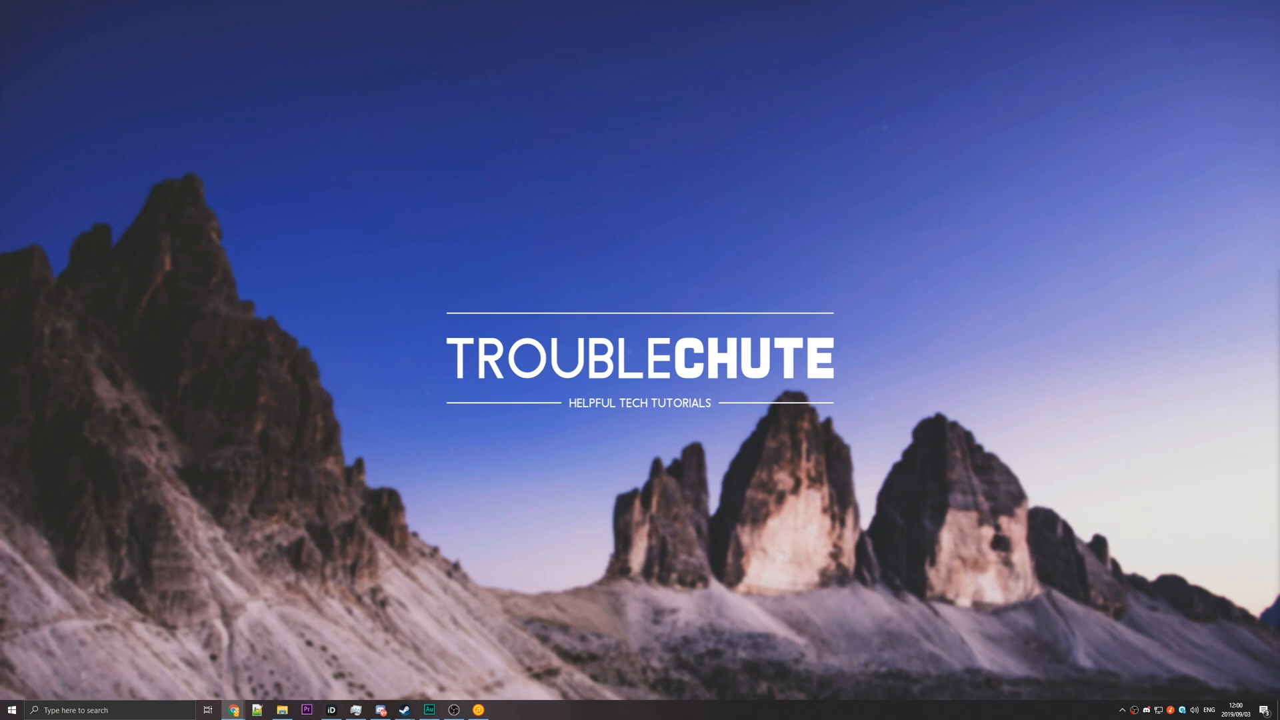